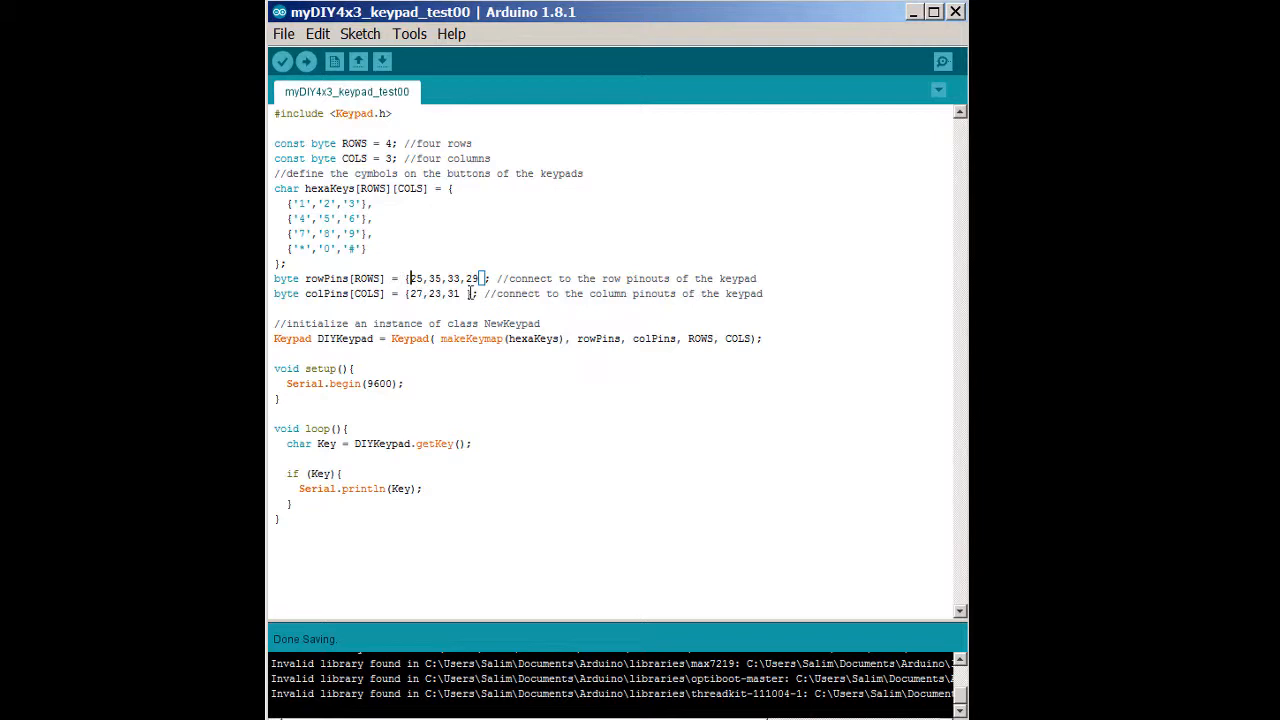
mouse_move(472, 292)
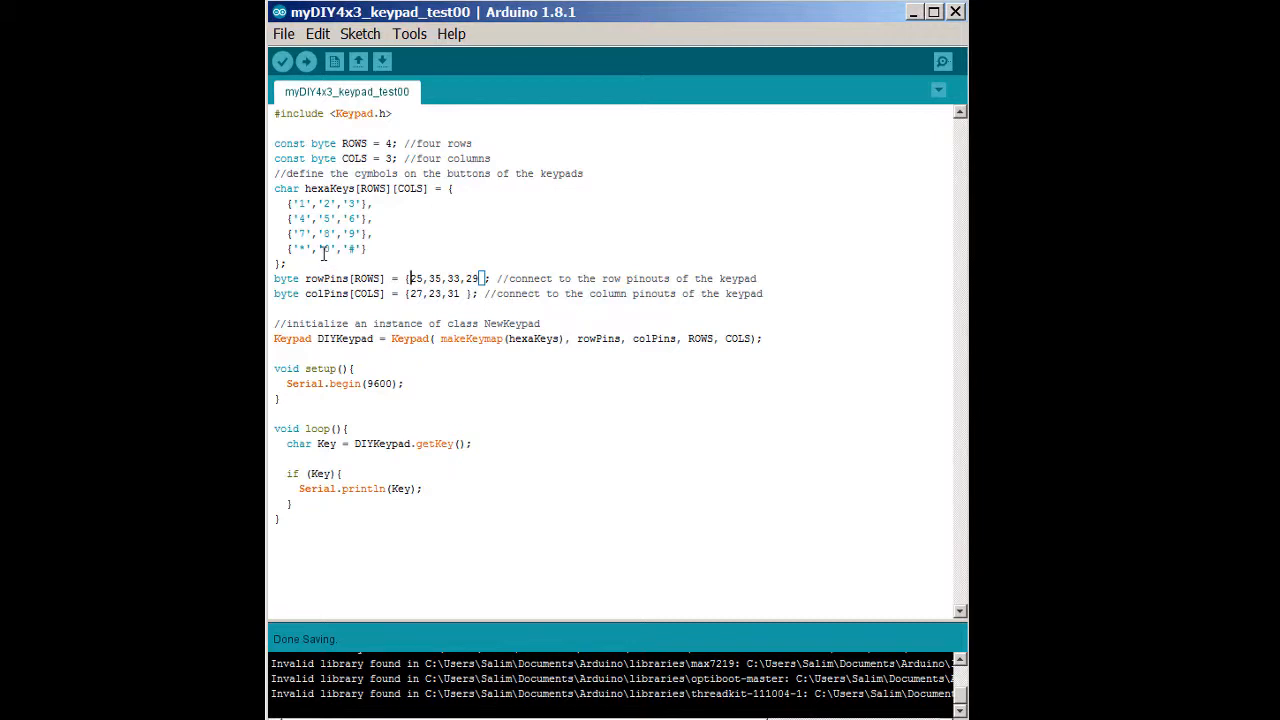
mouse_move(354, 114)
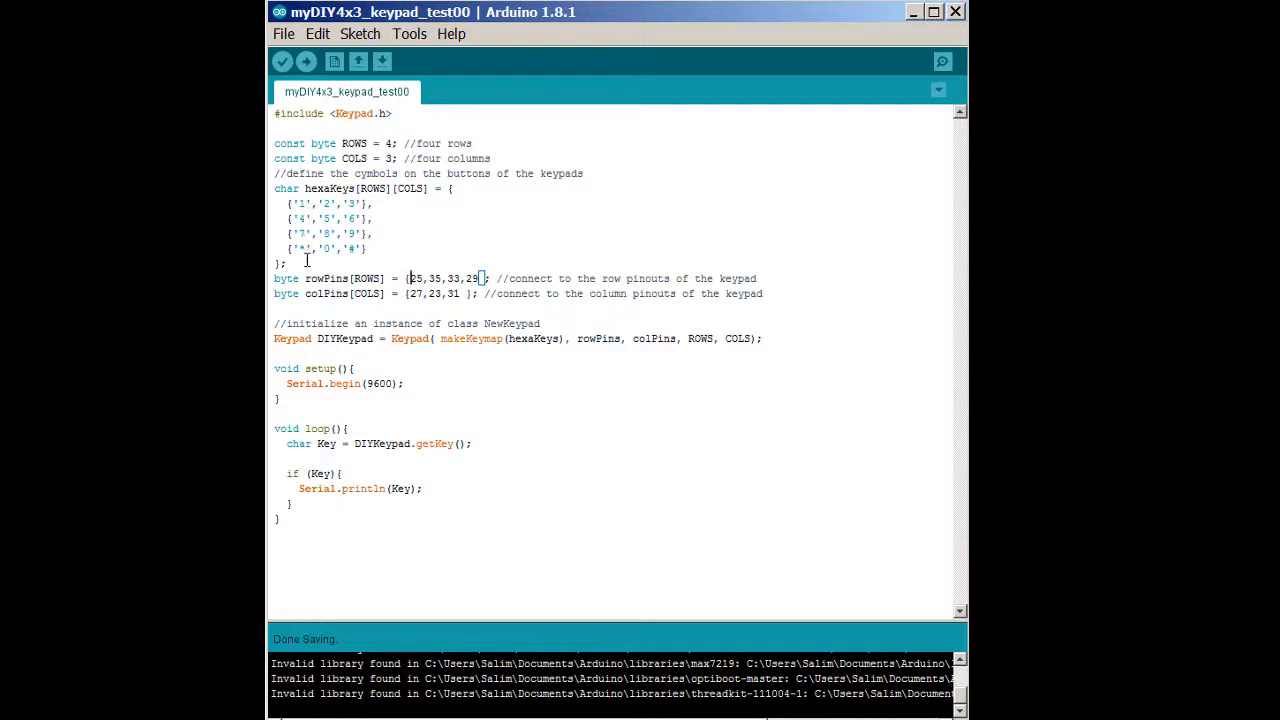
mouse_move(368, 268)
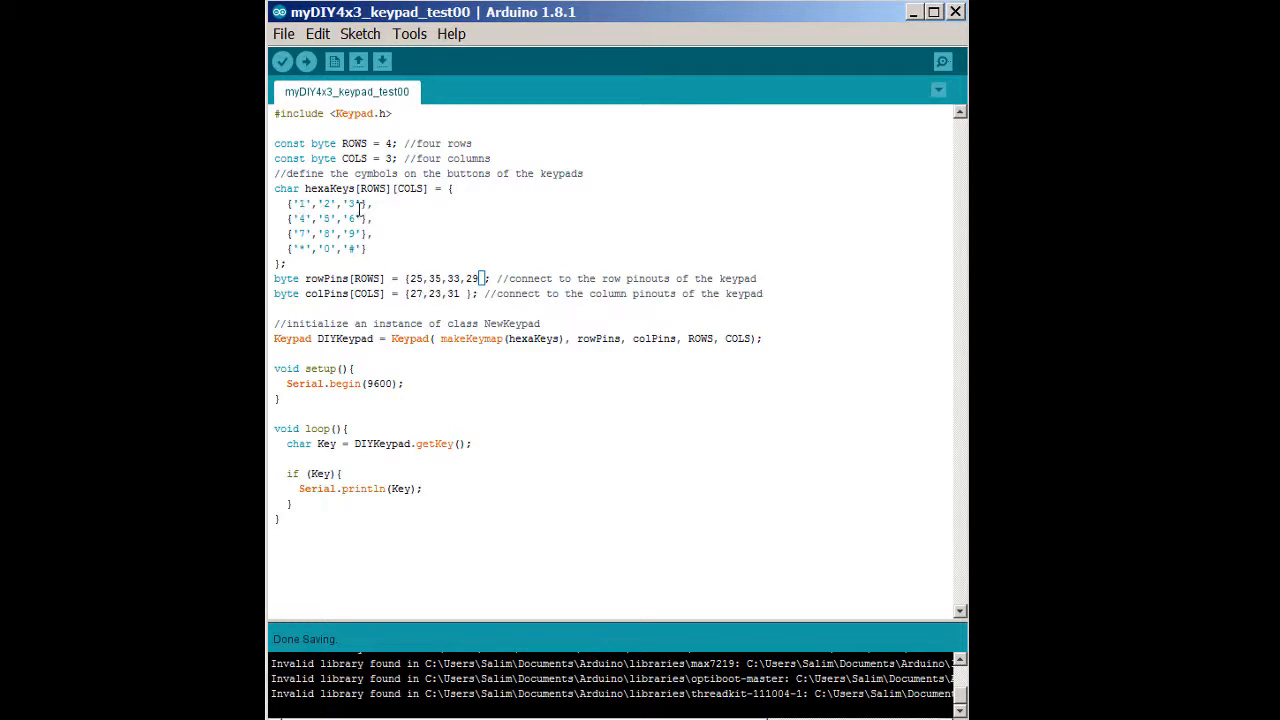
mouse_move(336, 218)
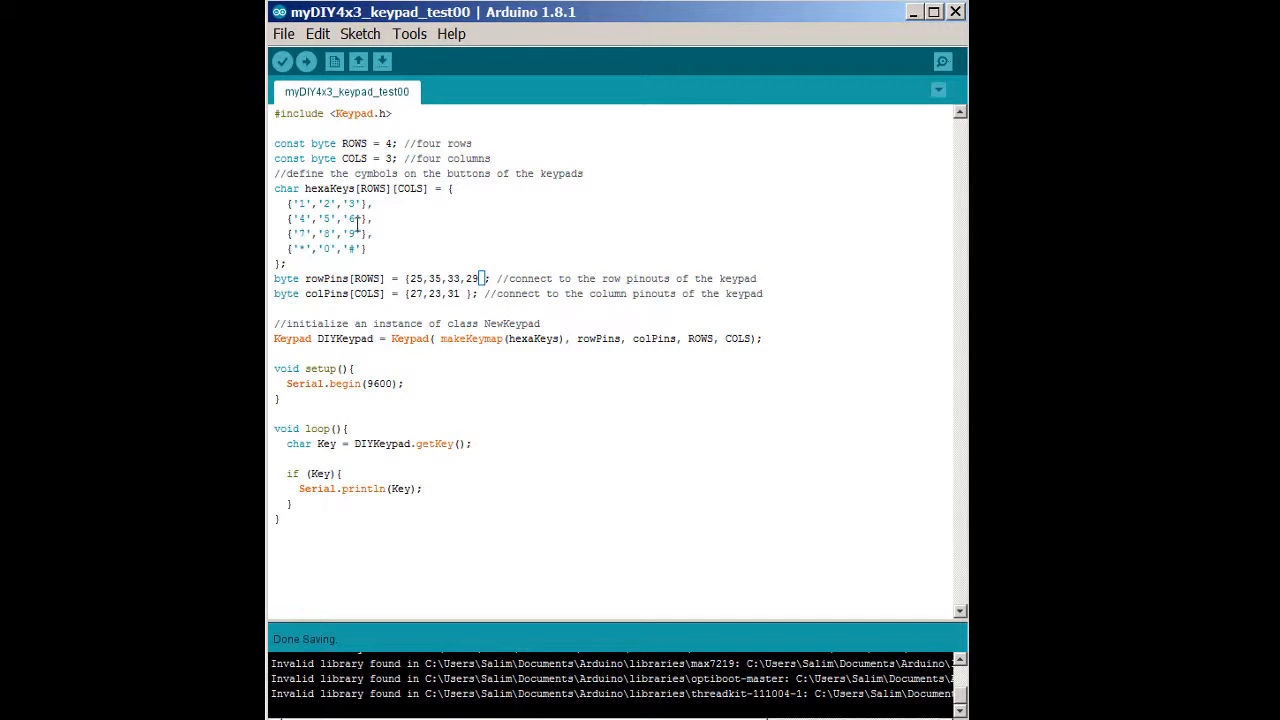
mouse_move(372, 218)
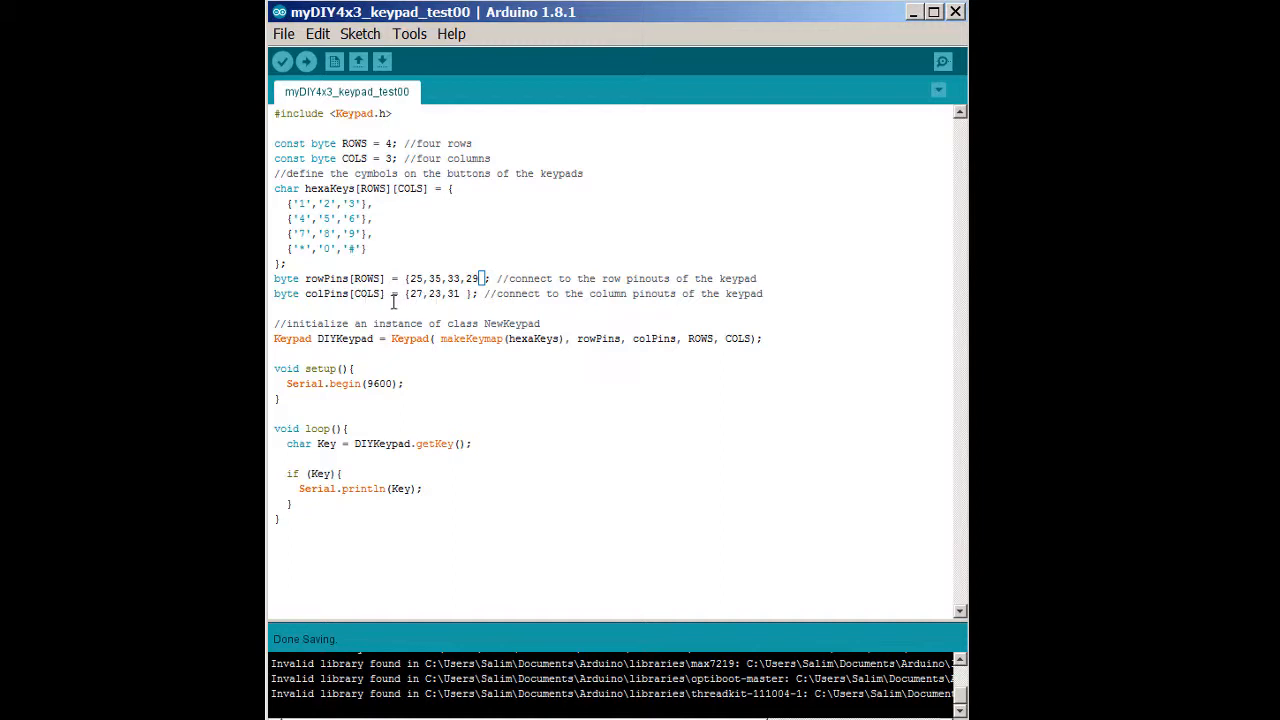
mouse_move(414, 362)
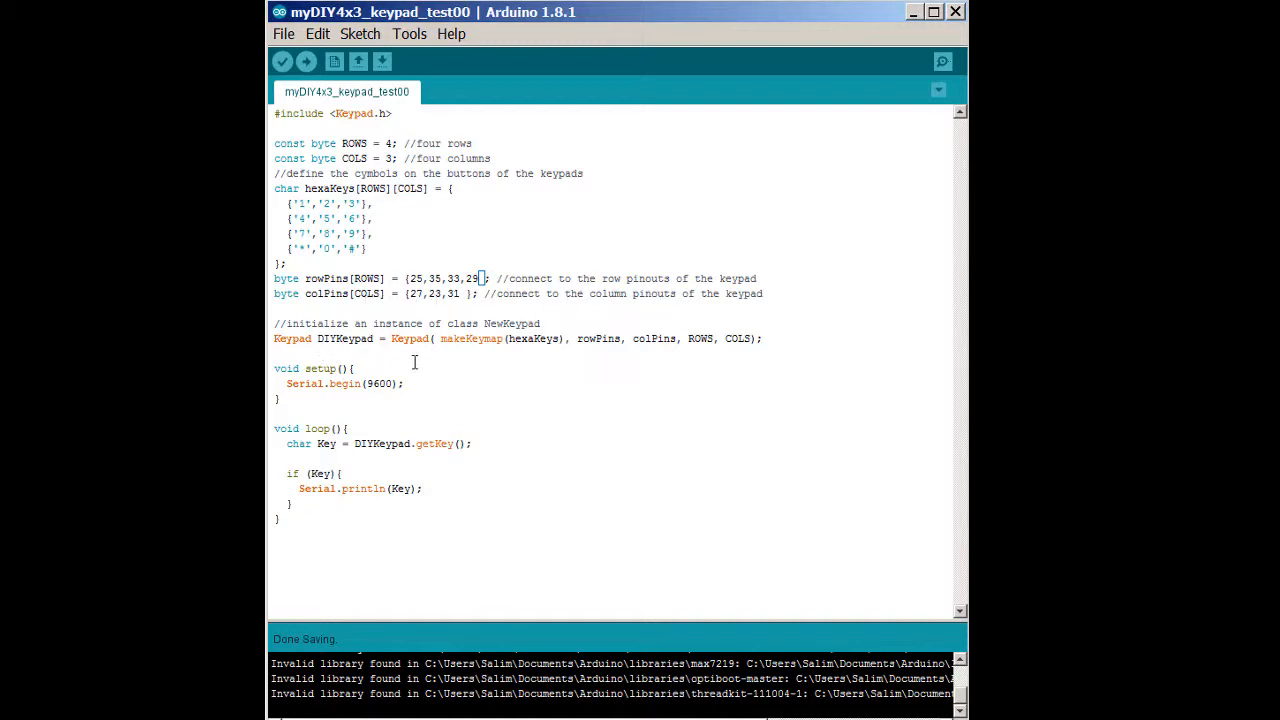
mouse_move(344, 348)
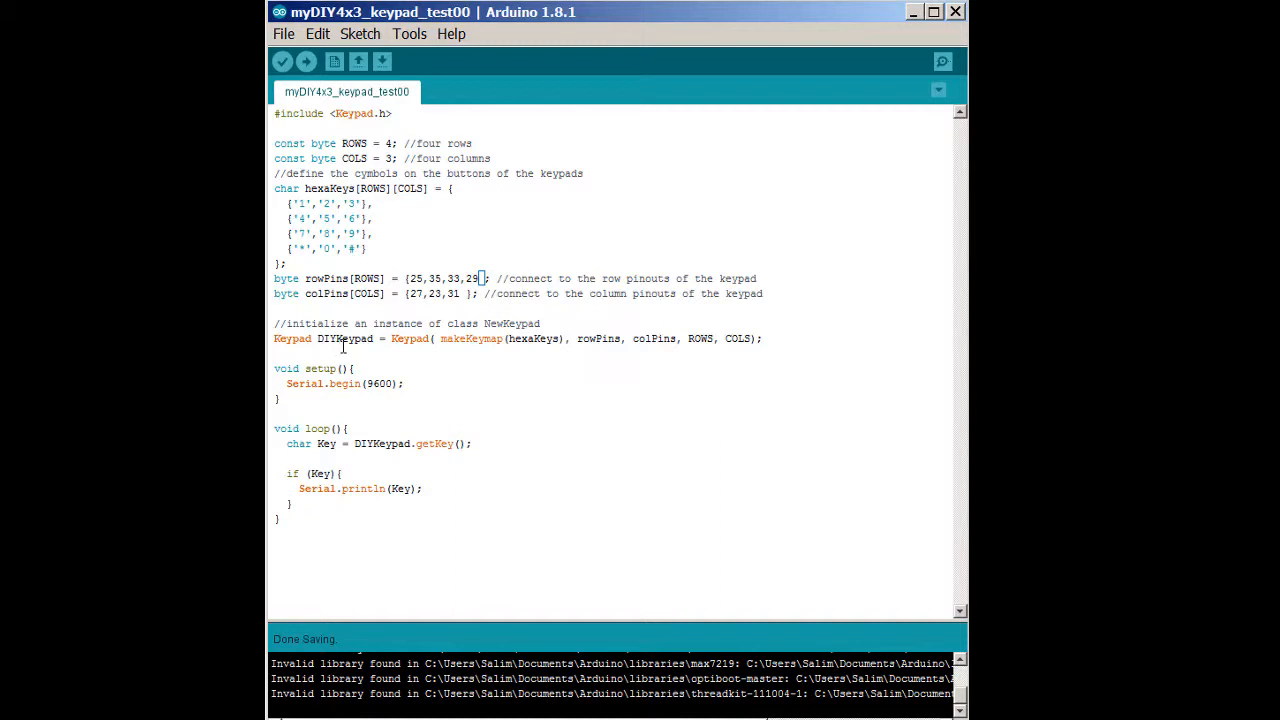
mouse_move(380, 360)
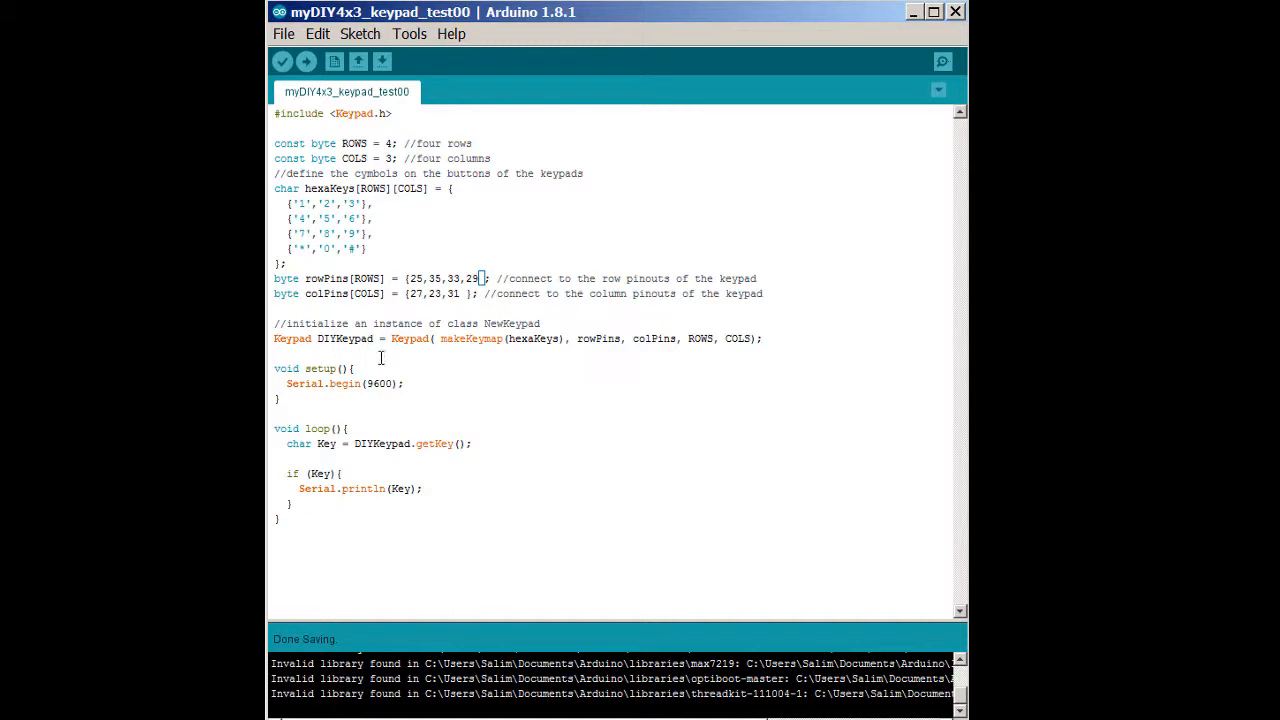
mouse_move(584, 338)
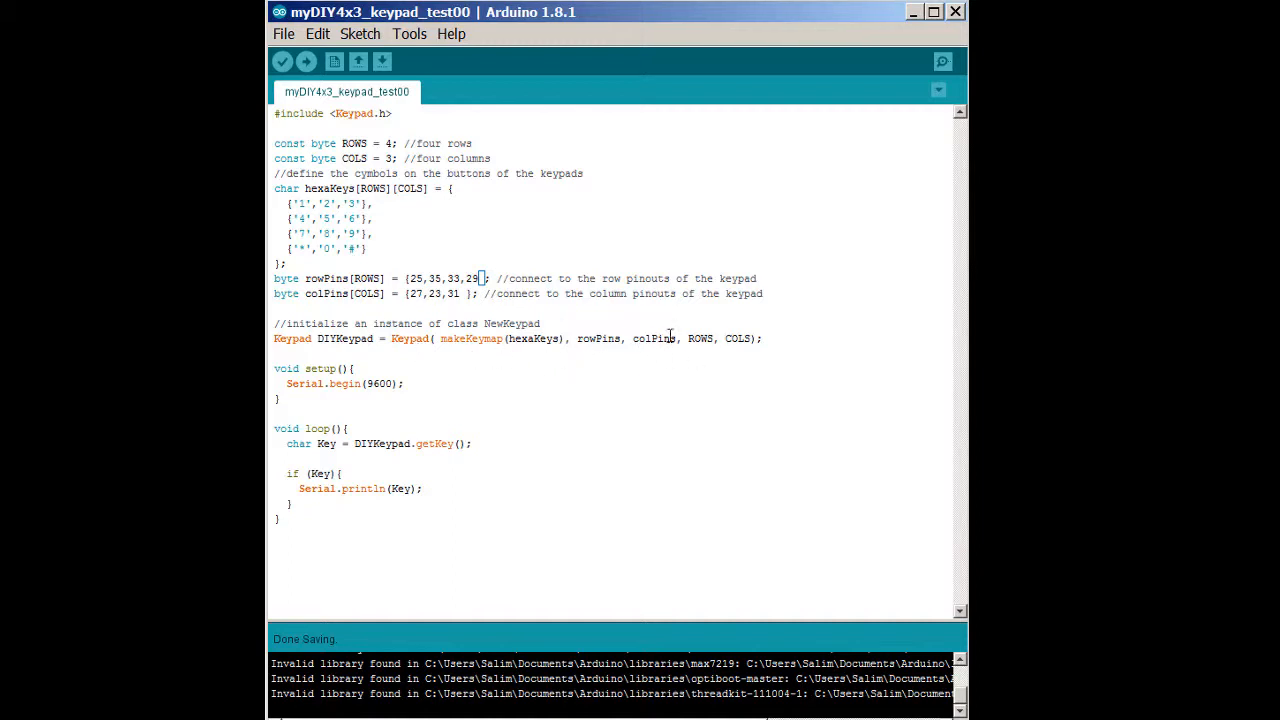
mouse_move(490, 350)
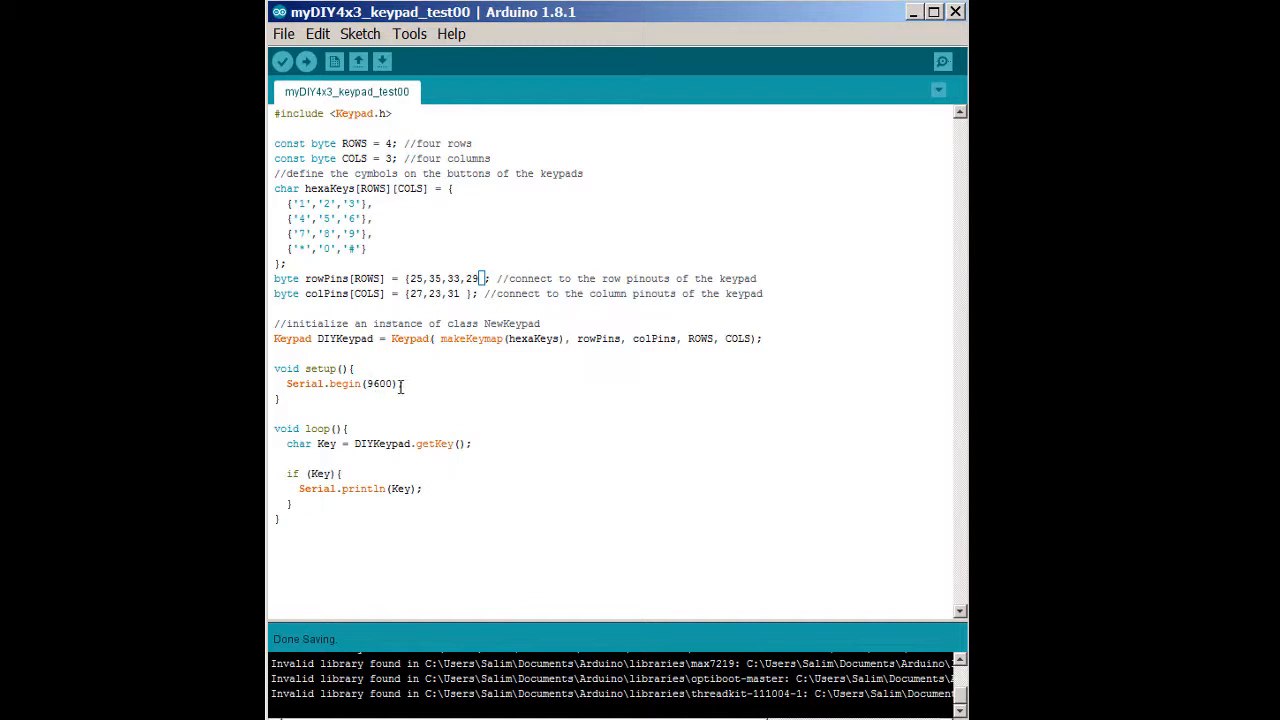
mouse_move(380, 332)
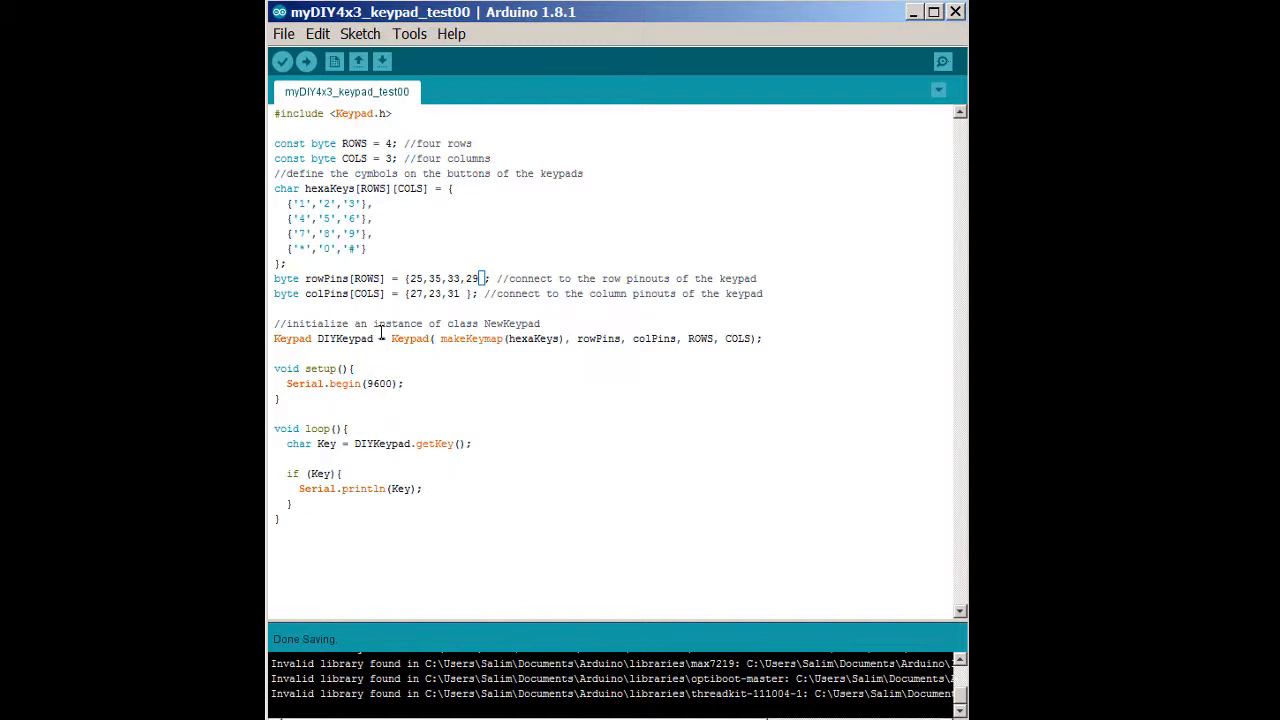
mouse_move(400, 458)
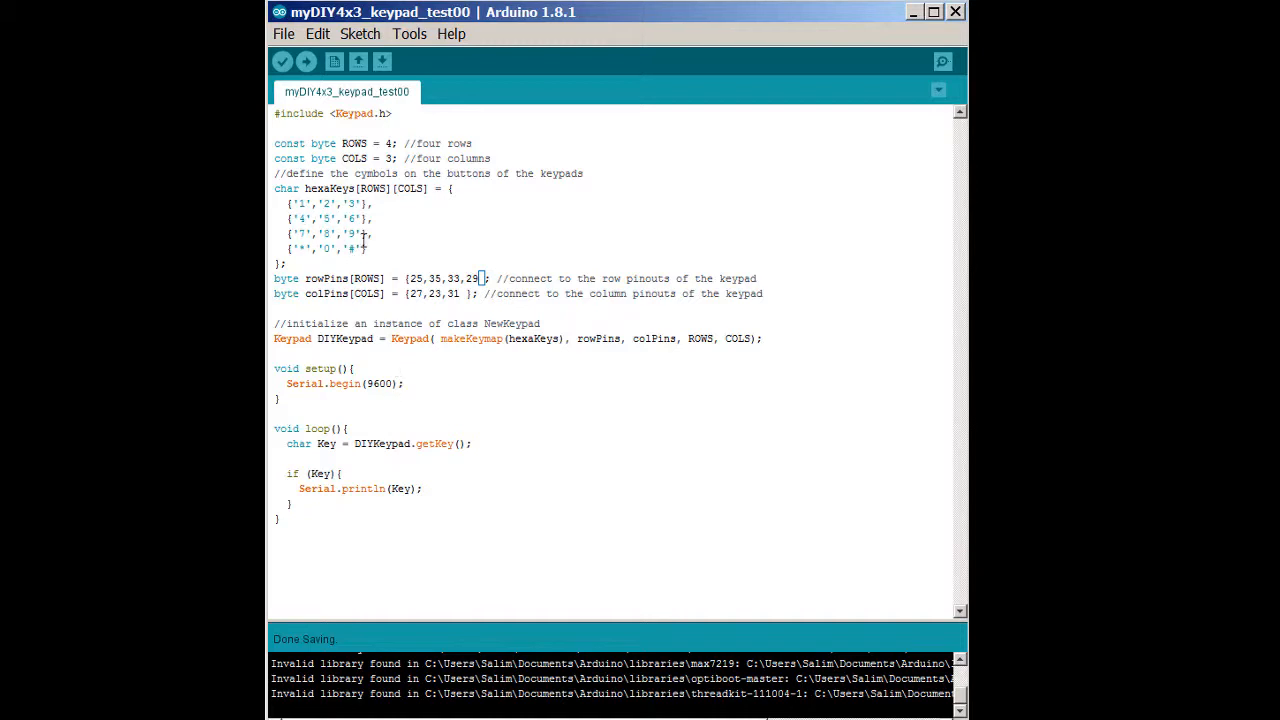
mouse_move(440, 516)
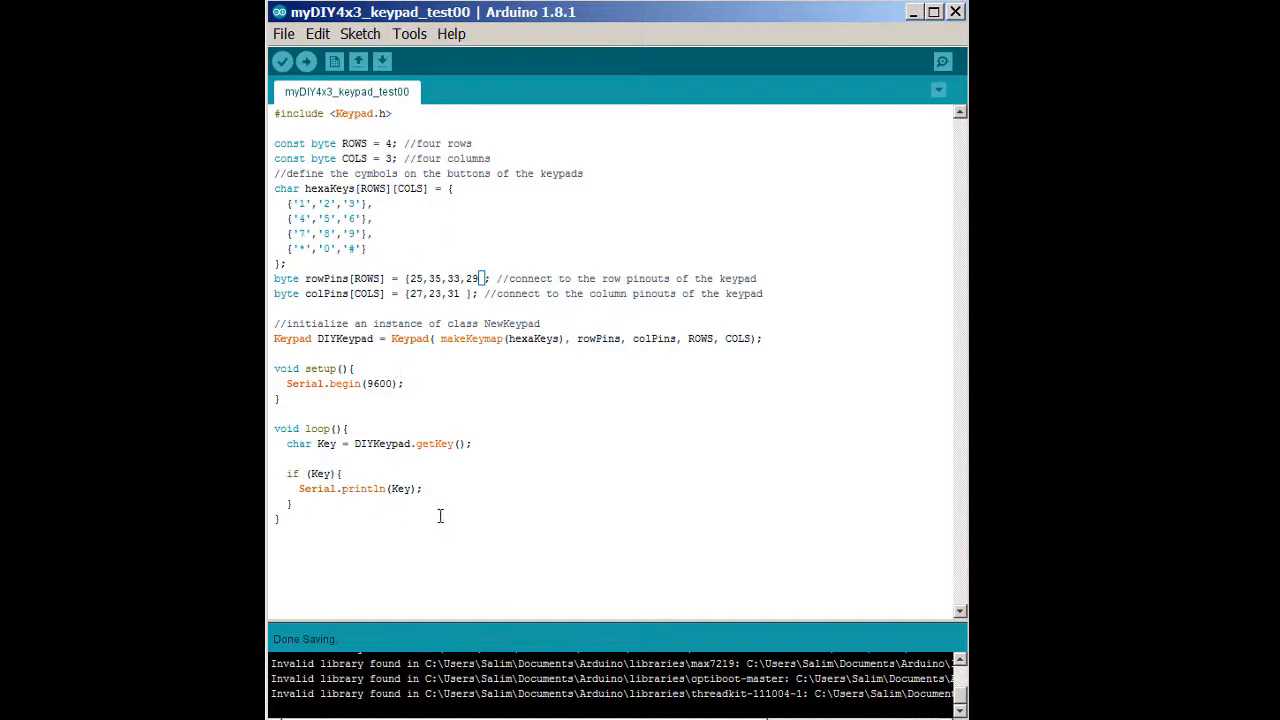